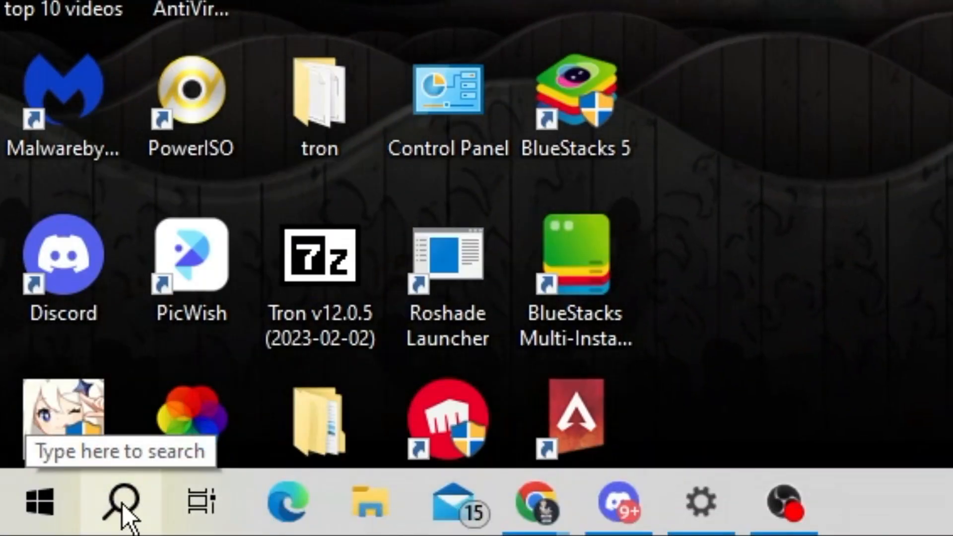
Search the taskbar for 'bluetooth' to find Bluetooth and other devices settings
text(bluettoth)
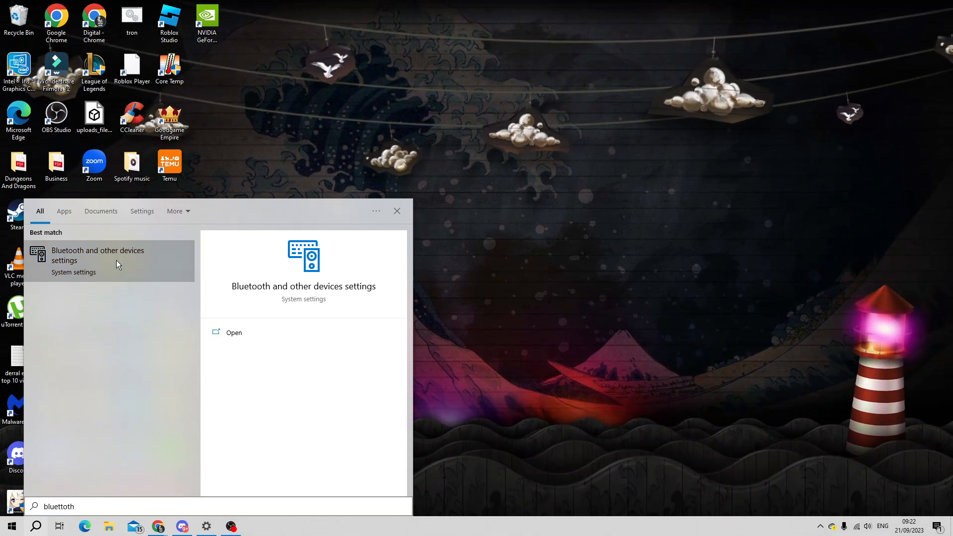
Open Bluetooth & other devices settings and switch Bluetooth on
click(97, 255)
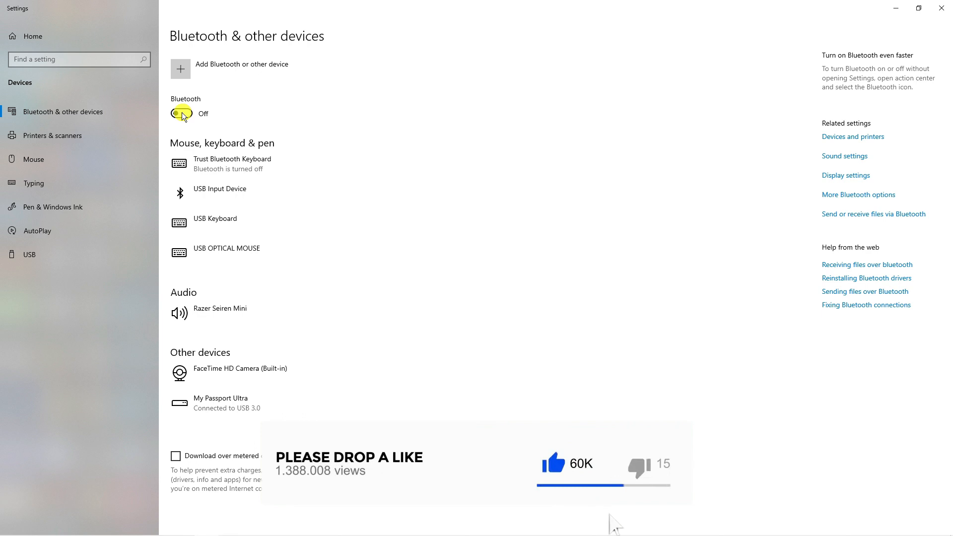
click(181, 113)
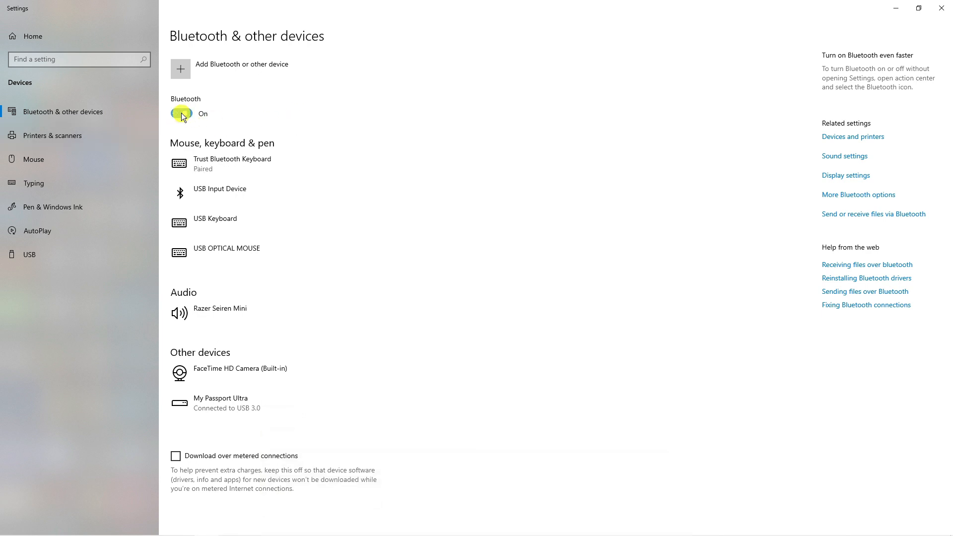
click(181, 113)
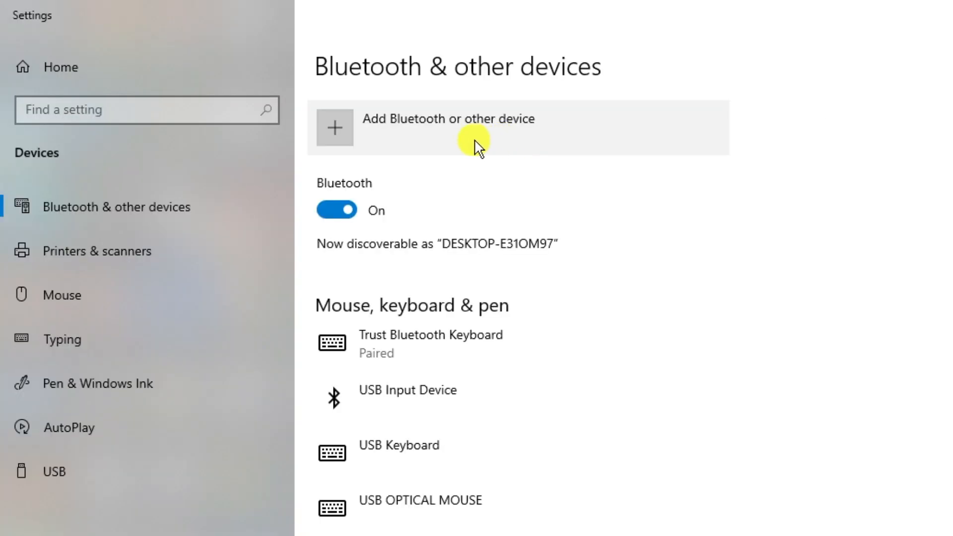
Start adding a device via 'Add Bluetooth or other device'
click(448, 127)
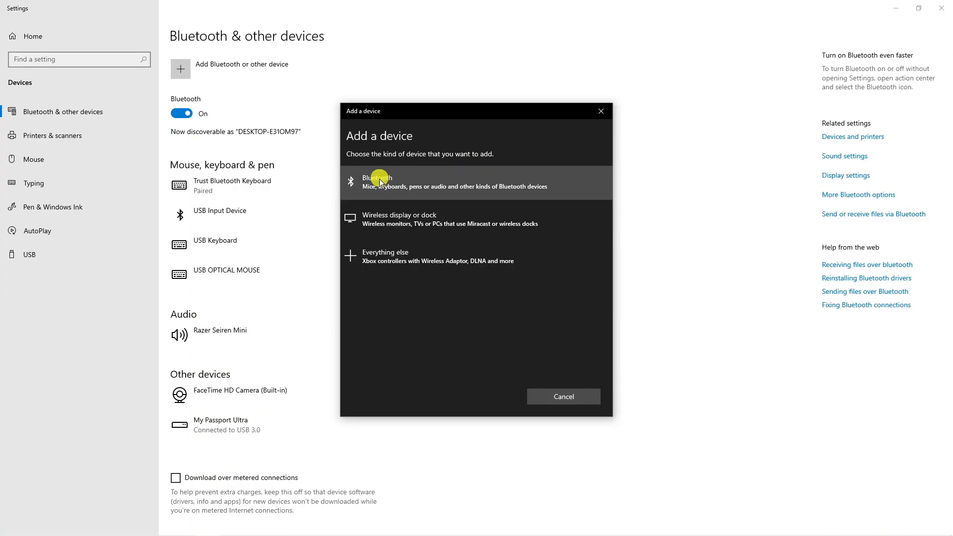
mouse_move(366, 224)
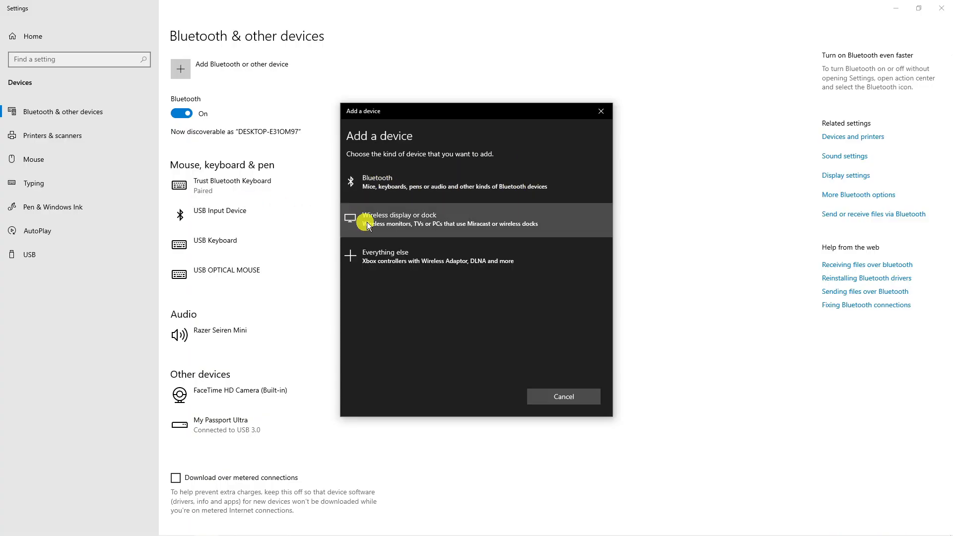
mouse_move(540, 257)
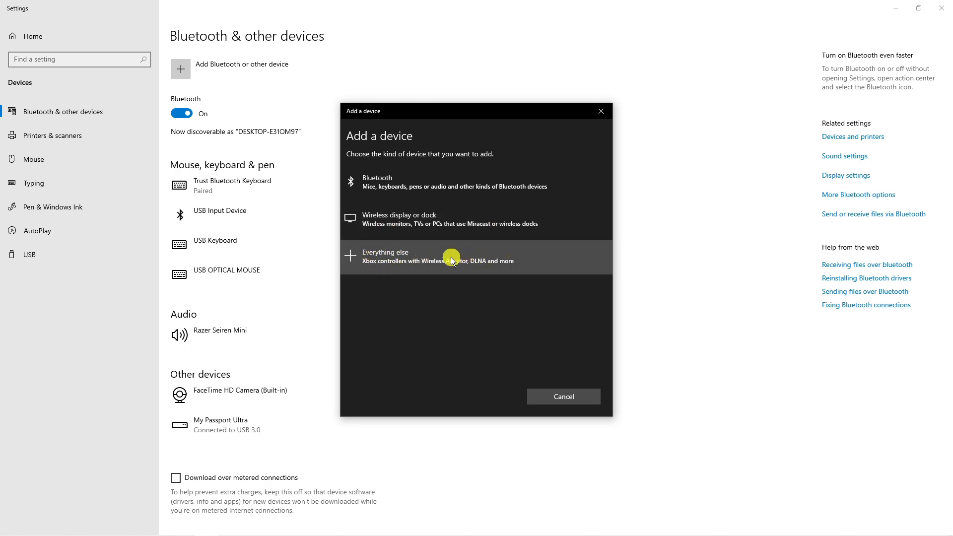
mouse_move(445, 216)
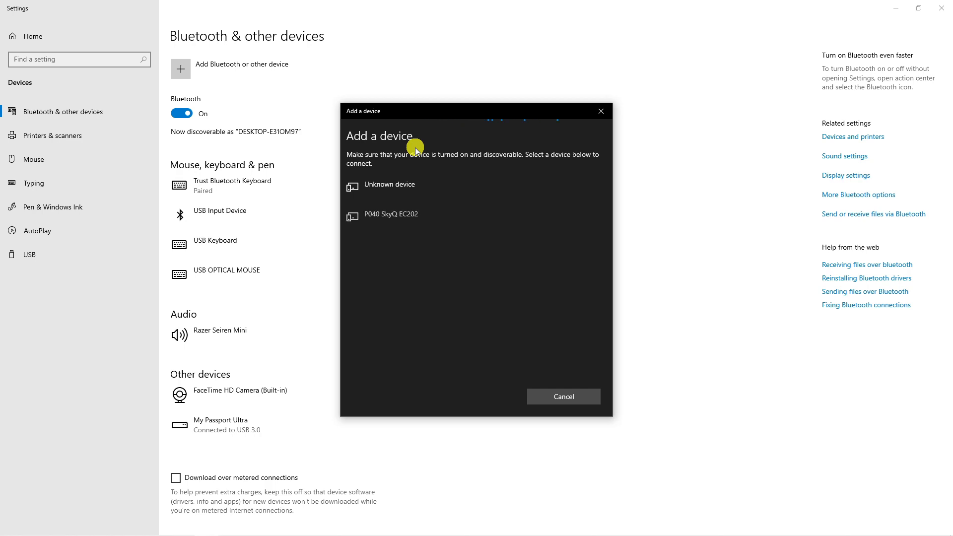
mouse_move(416, 186)
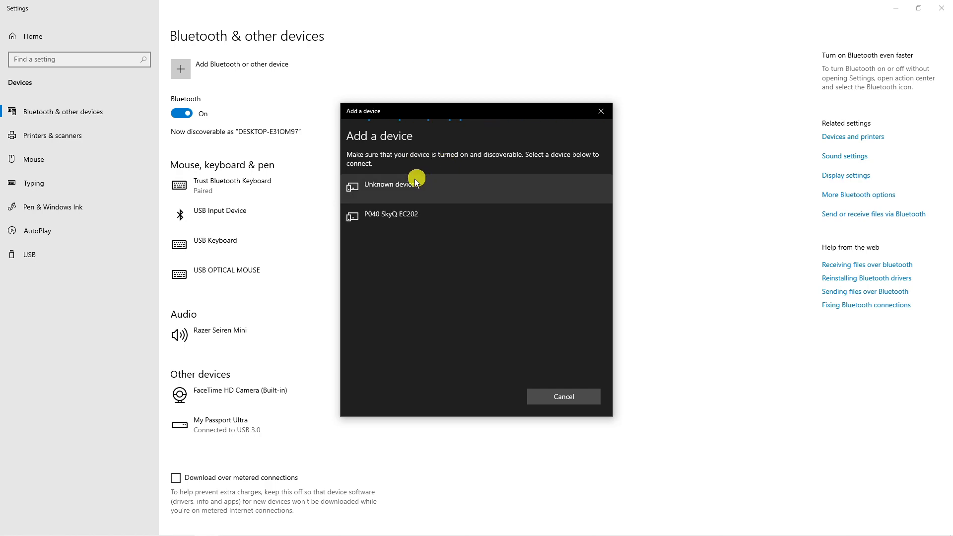
mouse_move(434, 213)
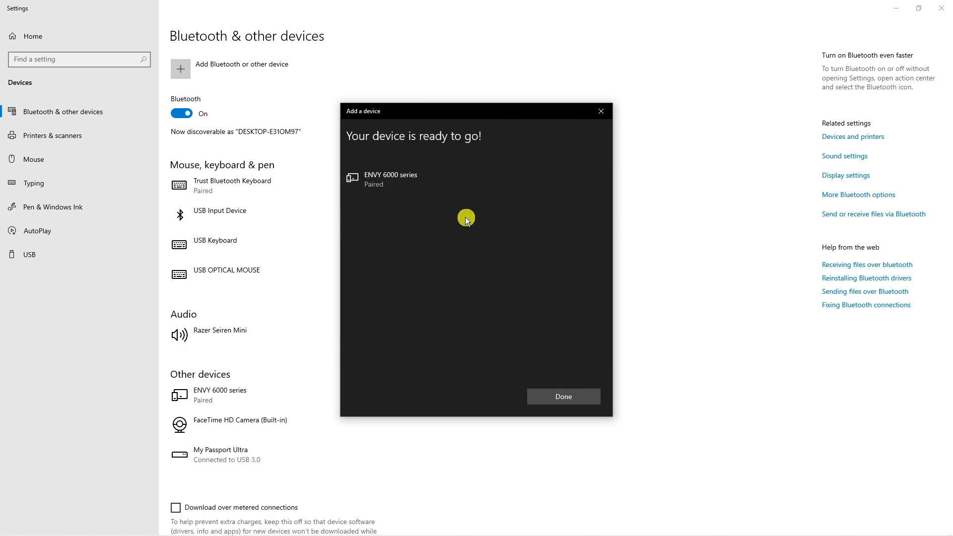
mouse_move(373, 193)
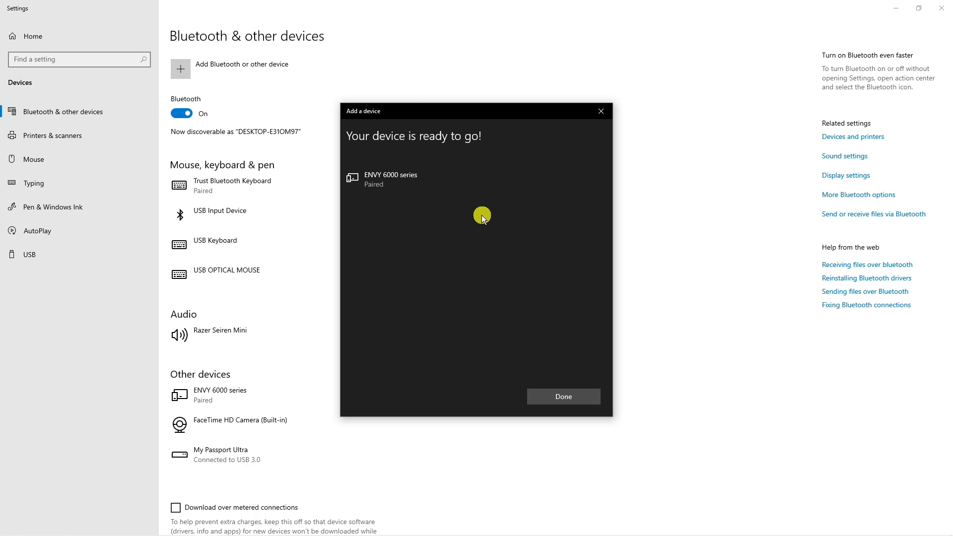
Close the pairing confirmation once the ENVY 6000 series printer is paired
click(562, 396)
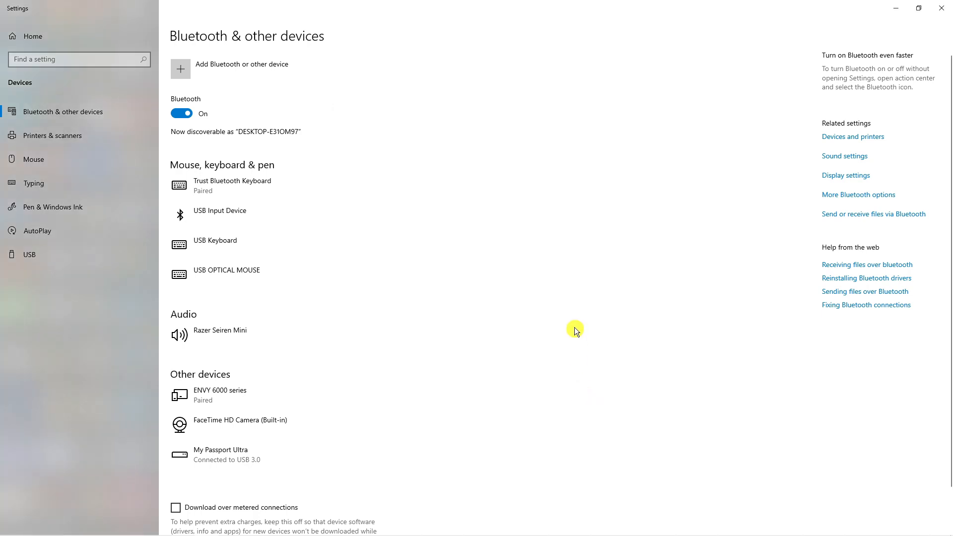